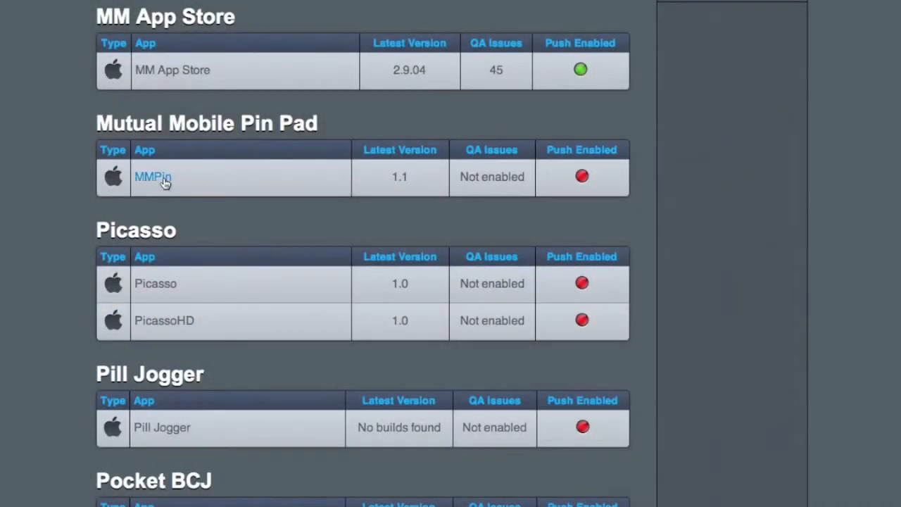
Step: Open the MMPin app page and bring up the manual Upload New Build form
click(152, 177)
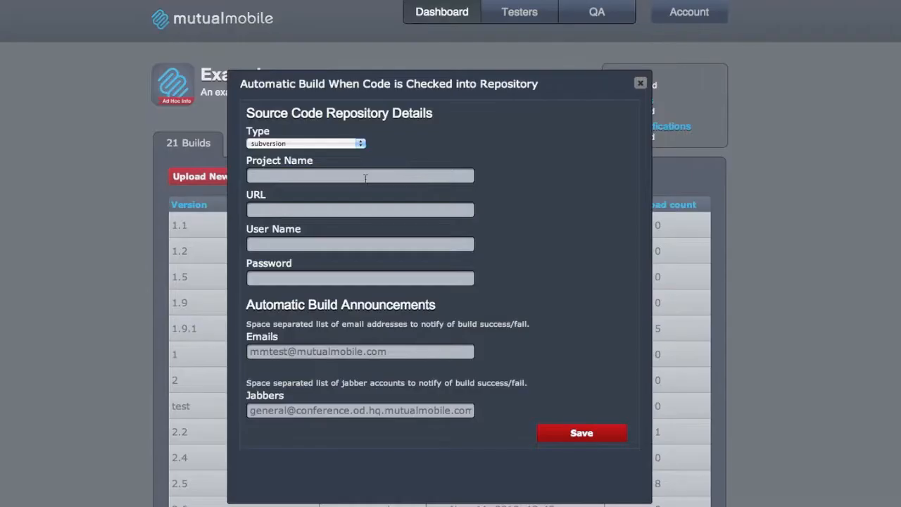
click(640, 82)
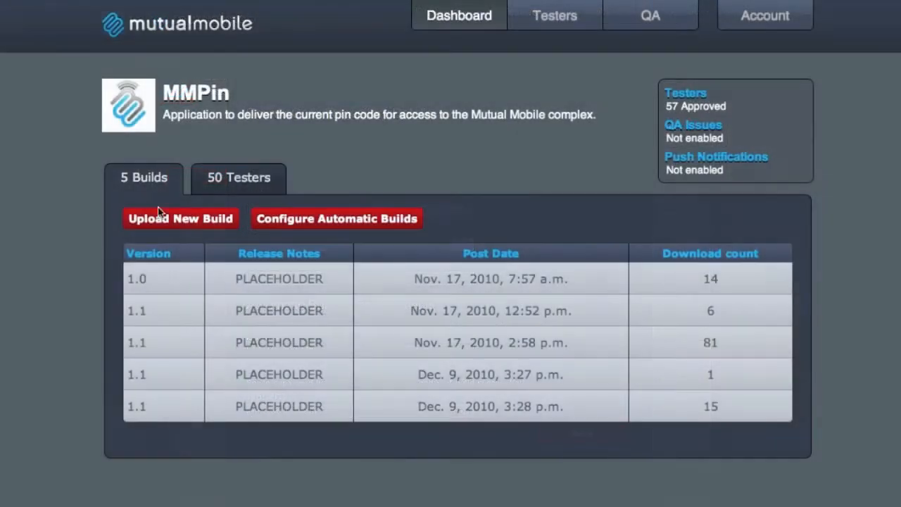
click(181, 219)
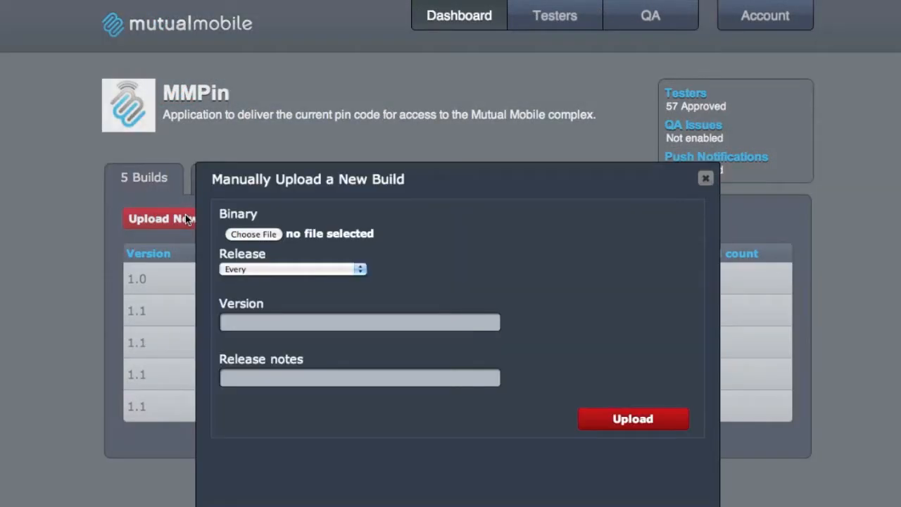
Step: Upload example_app.apk as a Pre-release build, version 2.3, with notes 'Ready for QA'
click(252, 234)
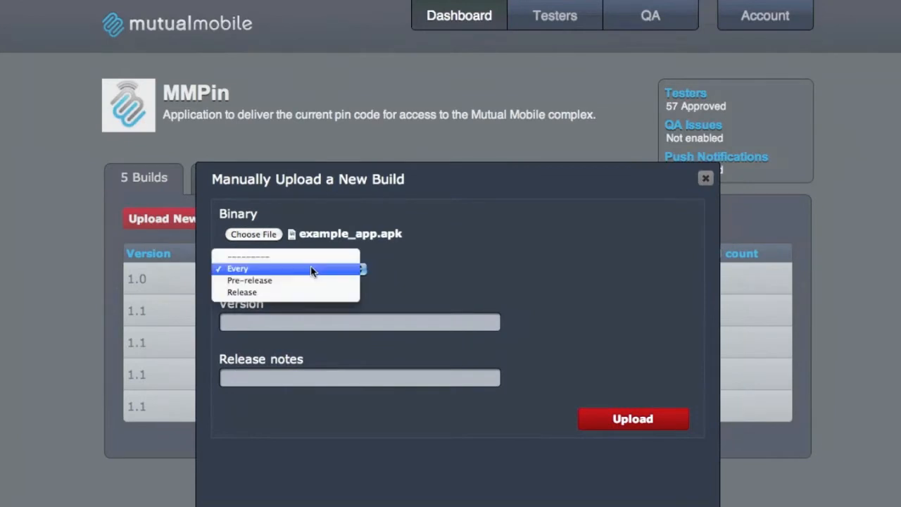
click(249, 280)
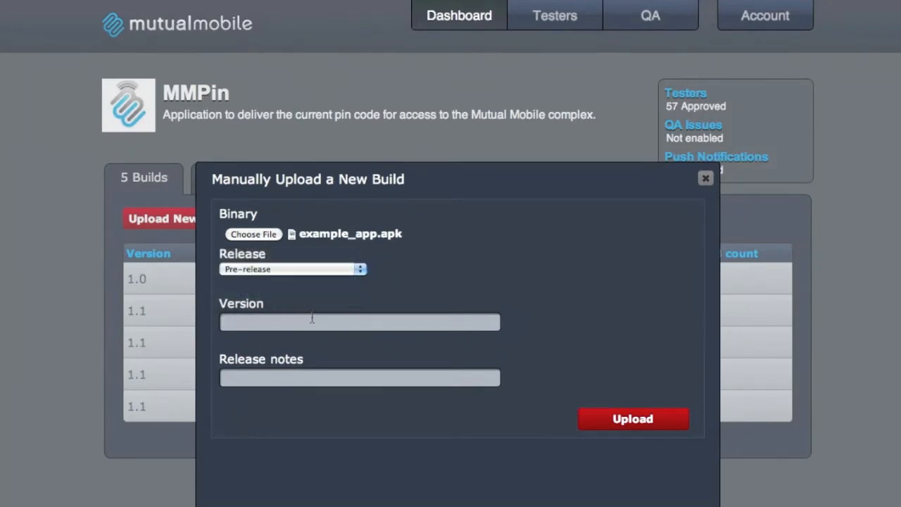
text(2.)
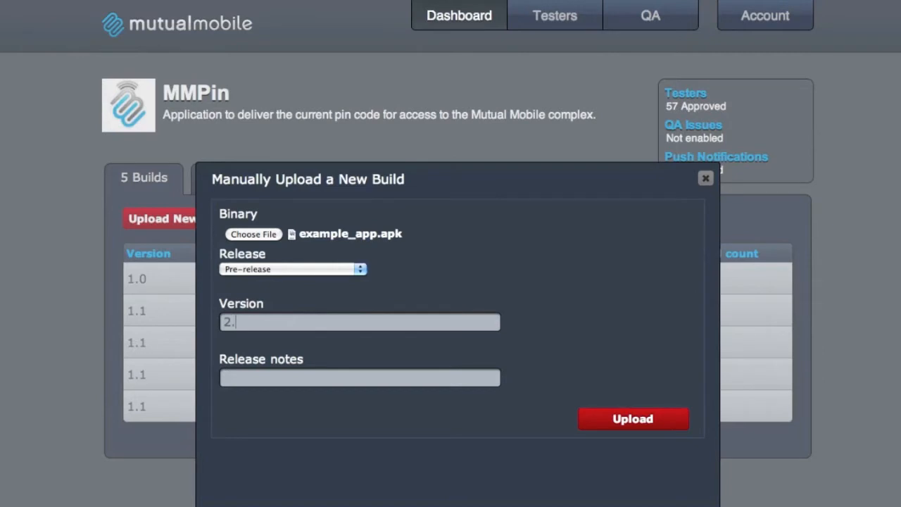
text(Ready for QA)
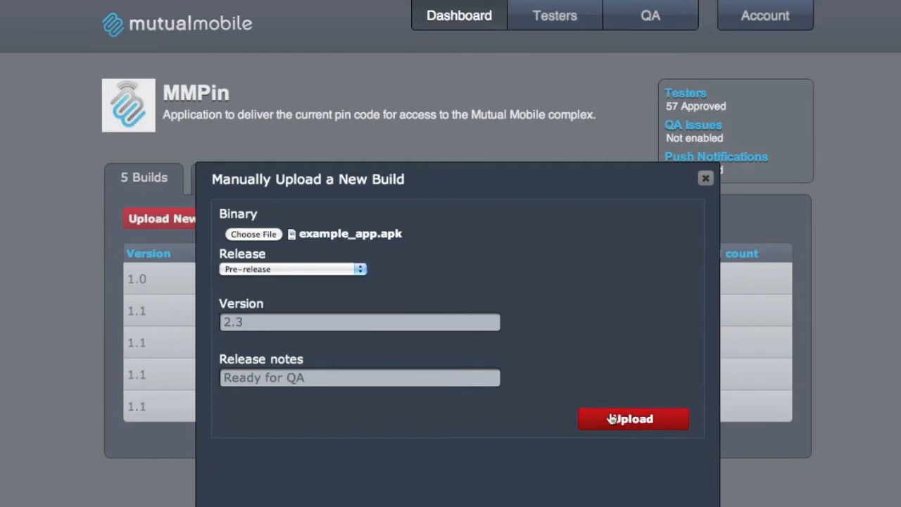
click(633, 418)
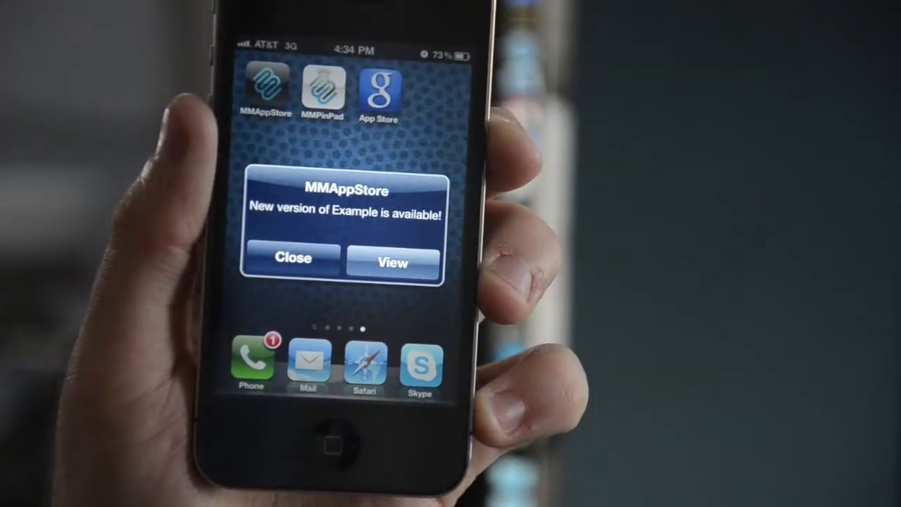
Step: On the iPhone, view the new Example version from the availability alert
click(393, 262)
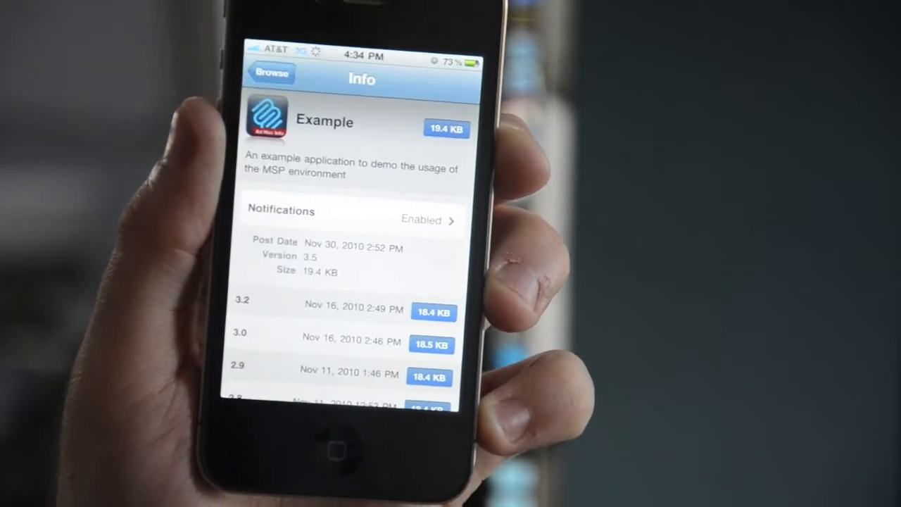